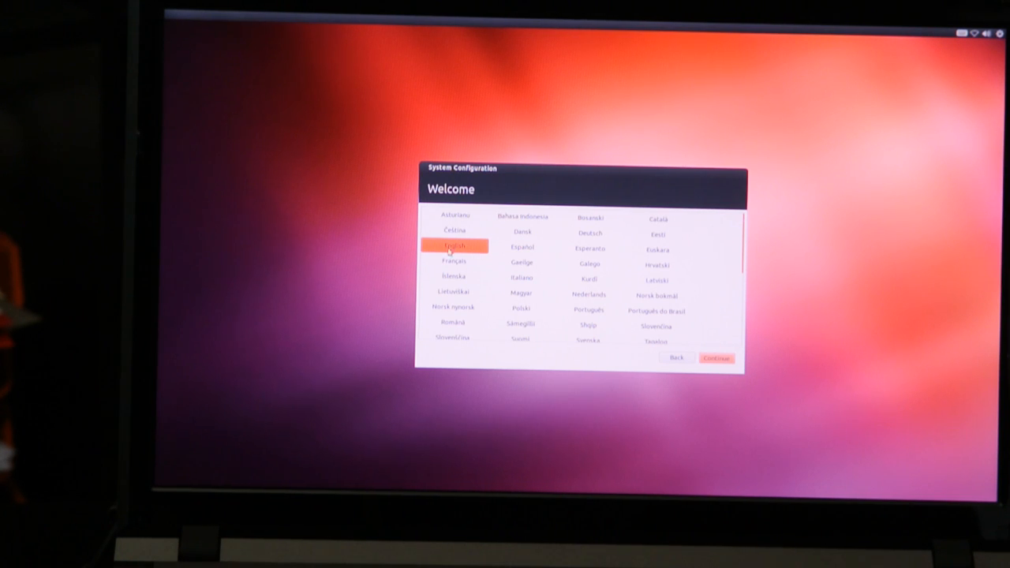
{"action": "mouse_move", "coordinate": [662, 381]}
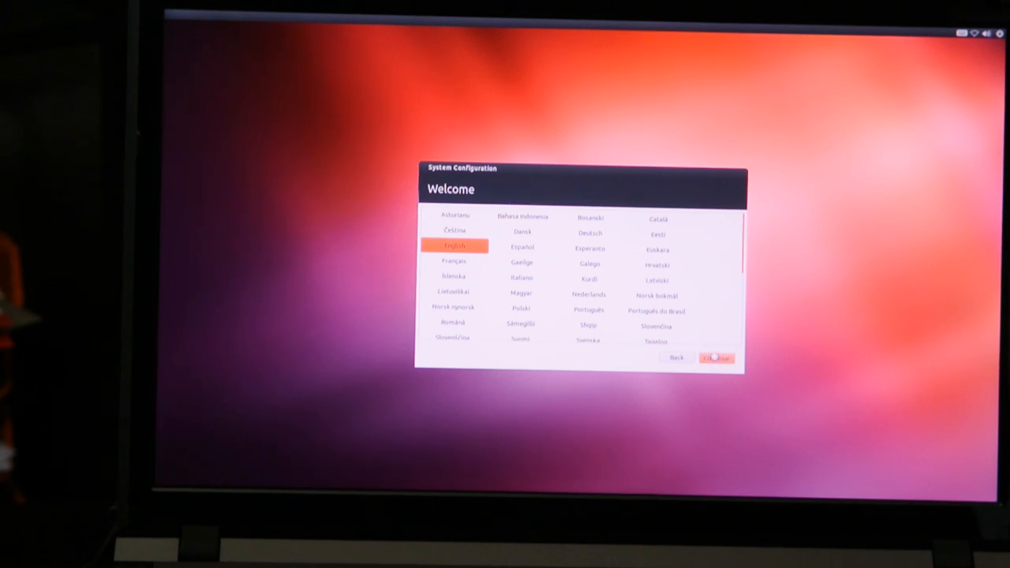
Step: Accept the default language on the Welcome page and continue to wireless setup
{"action": "left_click", "coordinate": [716, 356]}
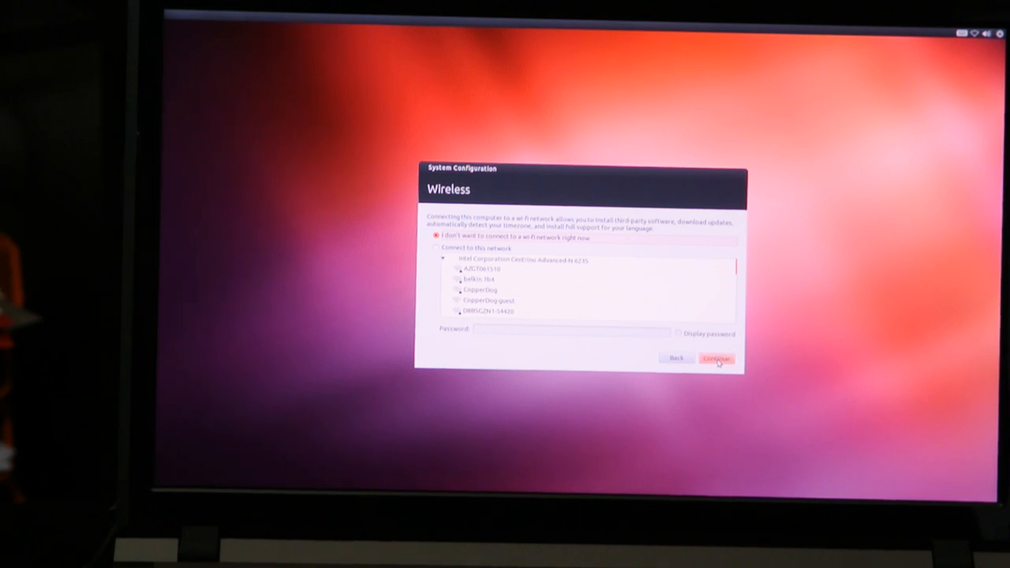
Step: Skip the wi-fi connection and continue to the location page
{"action": "left_click", "coordinate": [715, 358]}
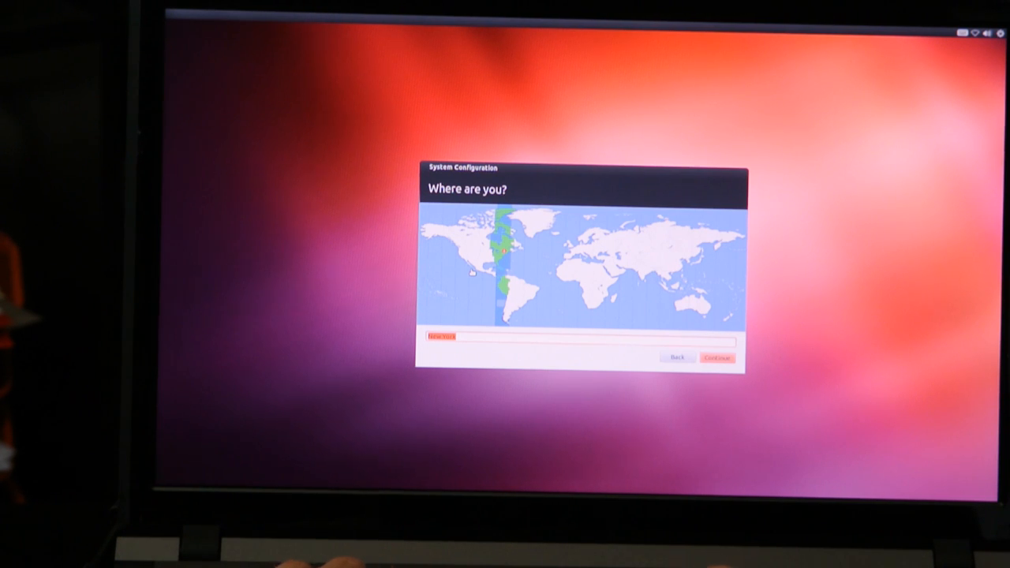
Step: Set a western North America location (typing 'Ari') and accept the default keyboard layout
{"action": "type", "text": "Arizona"}
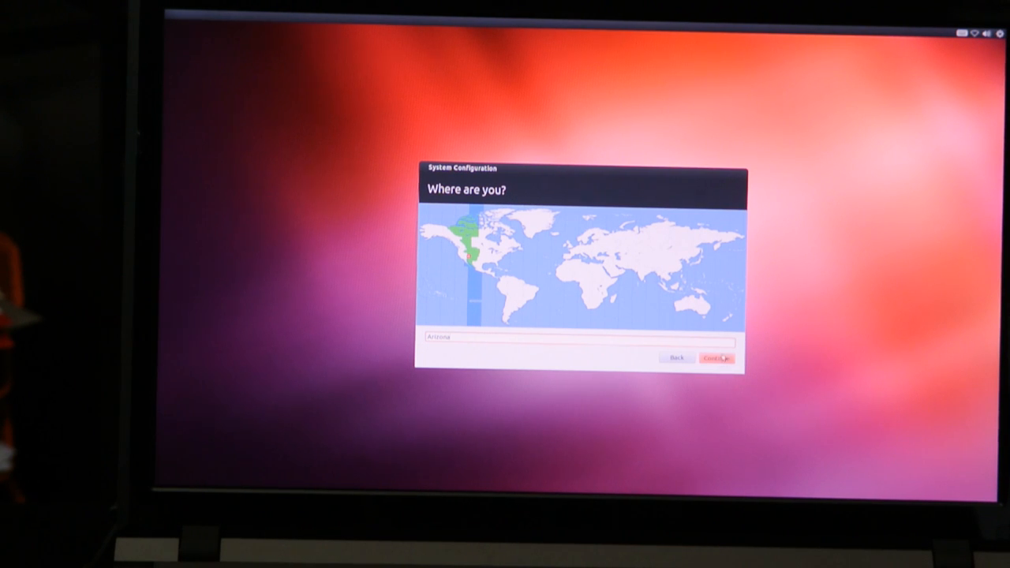
{"action": "left_click", "coordinate": [715, 358]}
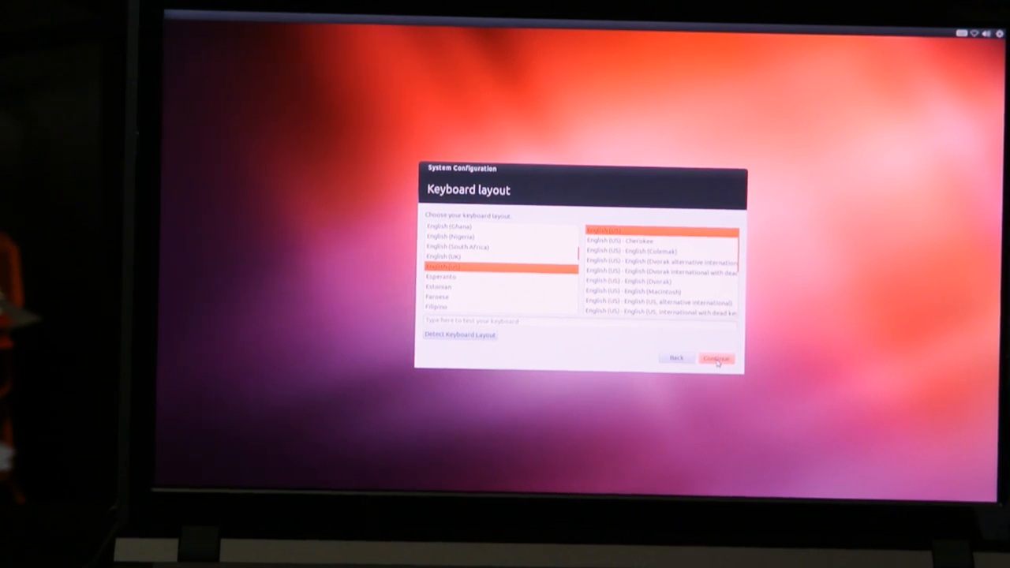
{"action": "left_click", "coordinate": [716, 358]}
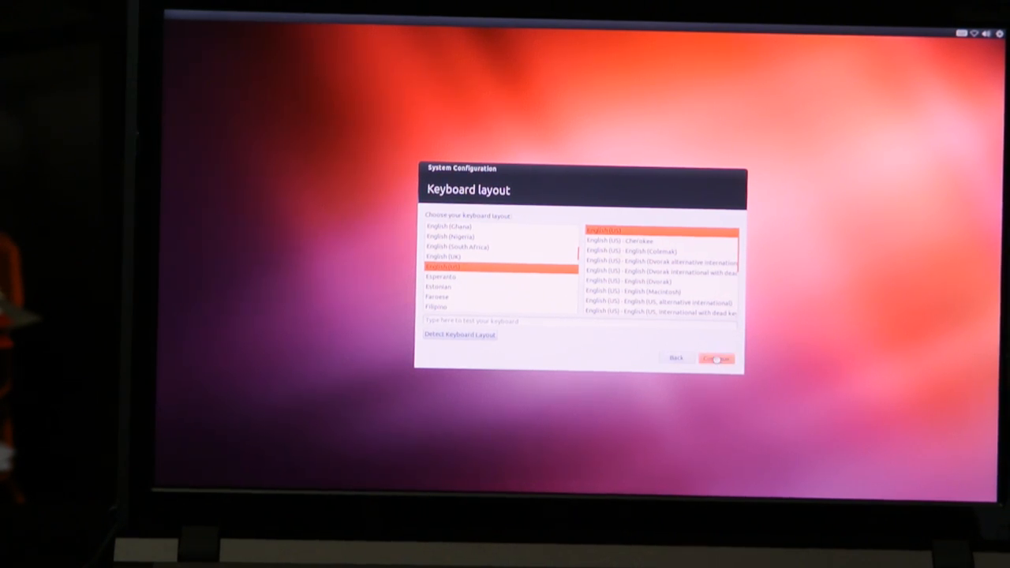
{"action": "left_click", "coordinate": [715, 358]}
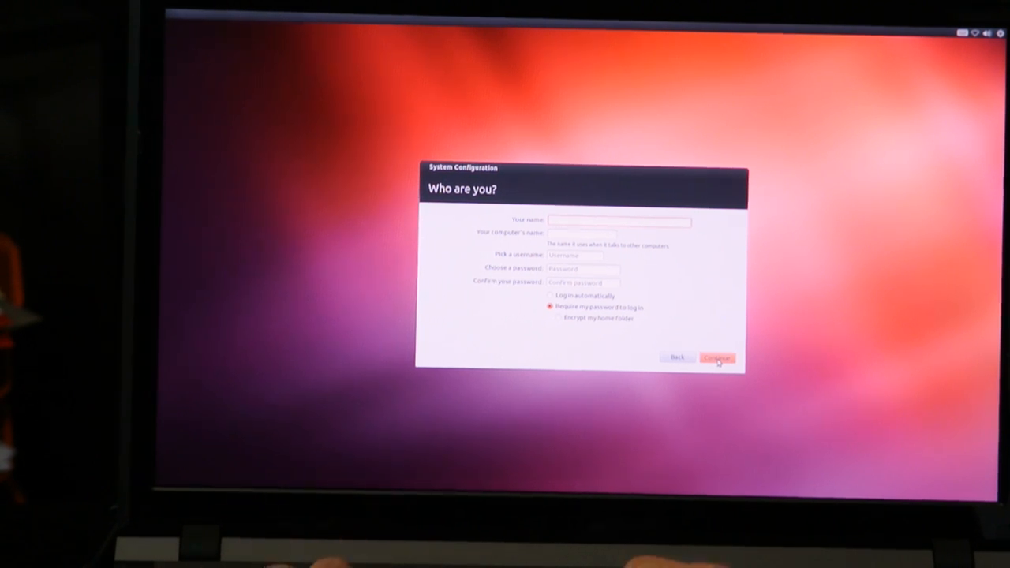
Step: Enter the name, computer name, username 'snapchick' and a matching password, then submit
{"action": "type", "text": "bri"}
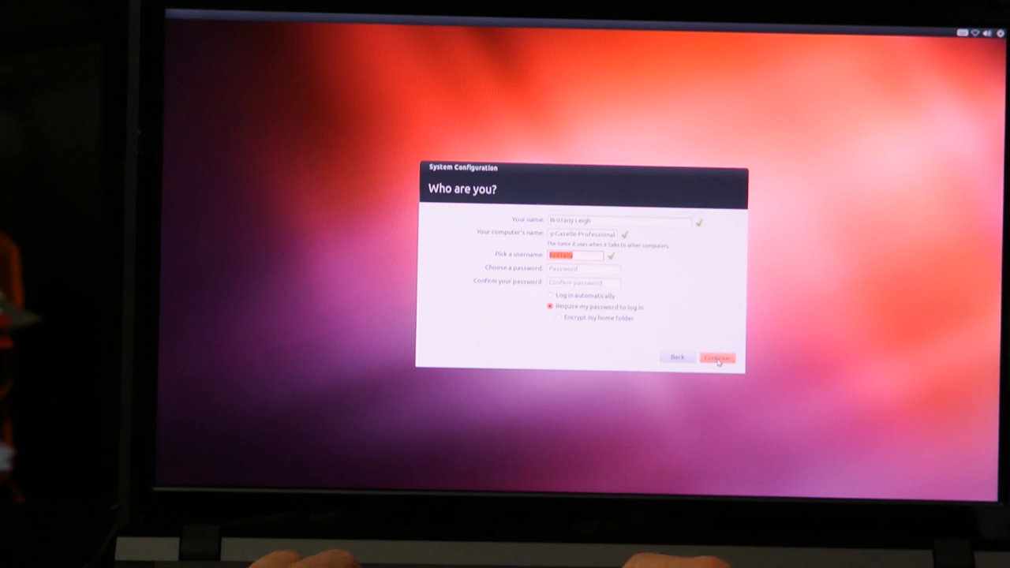
{"action": "type", "text": "Srl"}
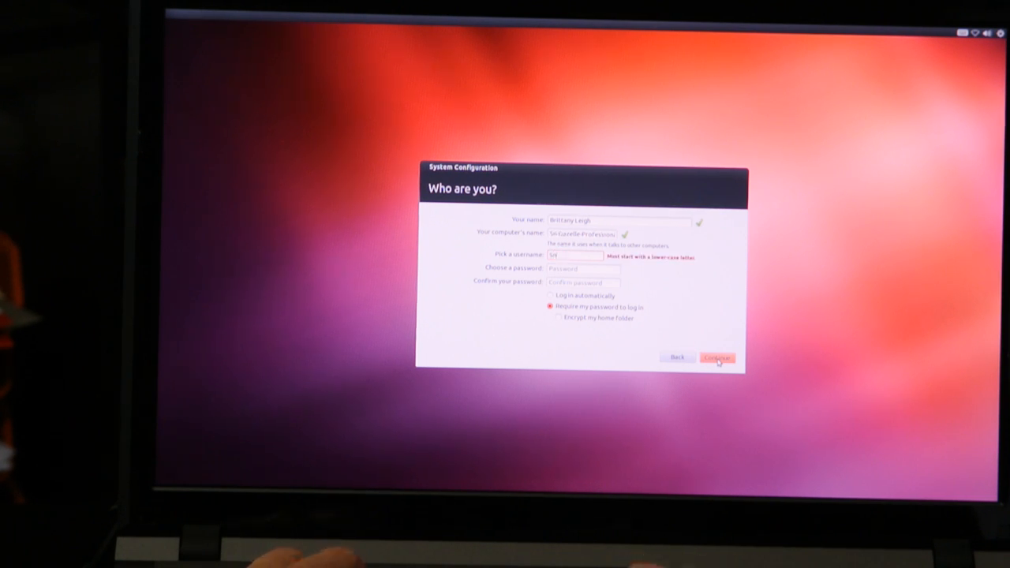
{"action": "type", "text": "snapchick"}
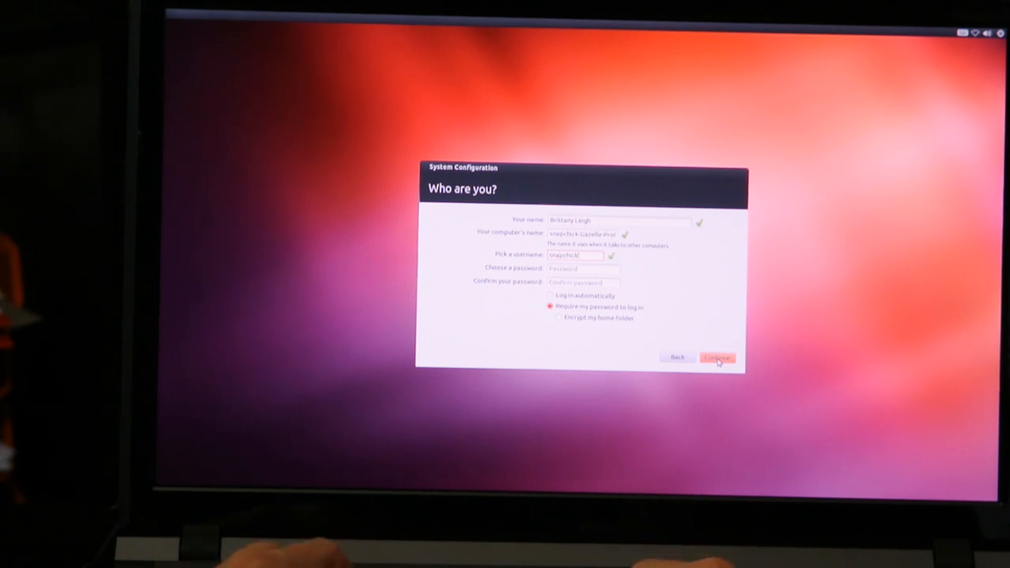
{"action": "left_click", "coordinate": [582, 268]}
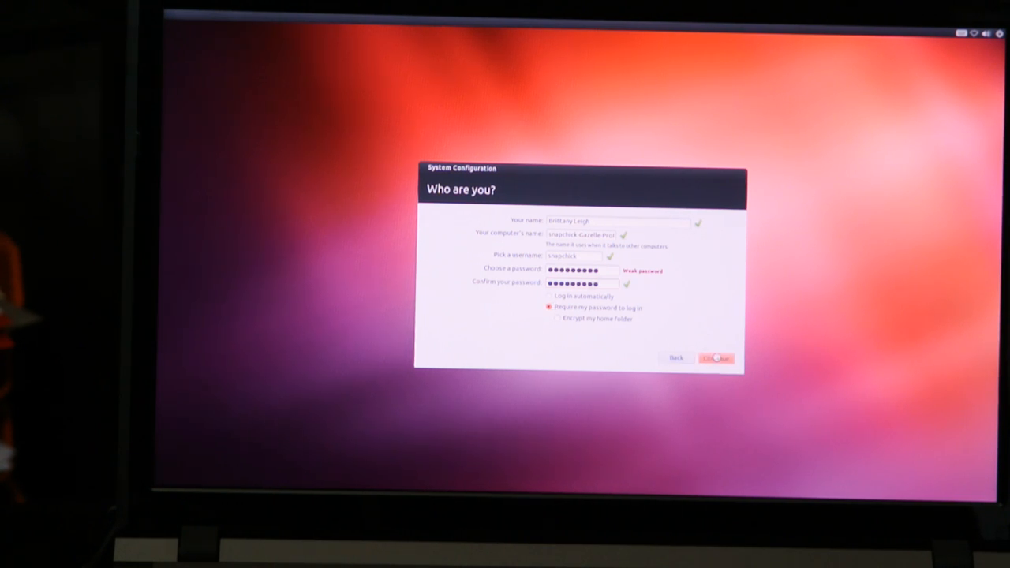
{"action": "left_click", "coordinate": [716, 356]}
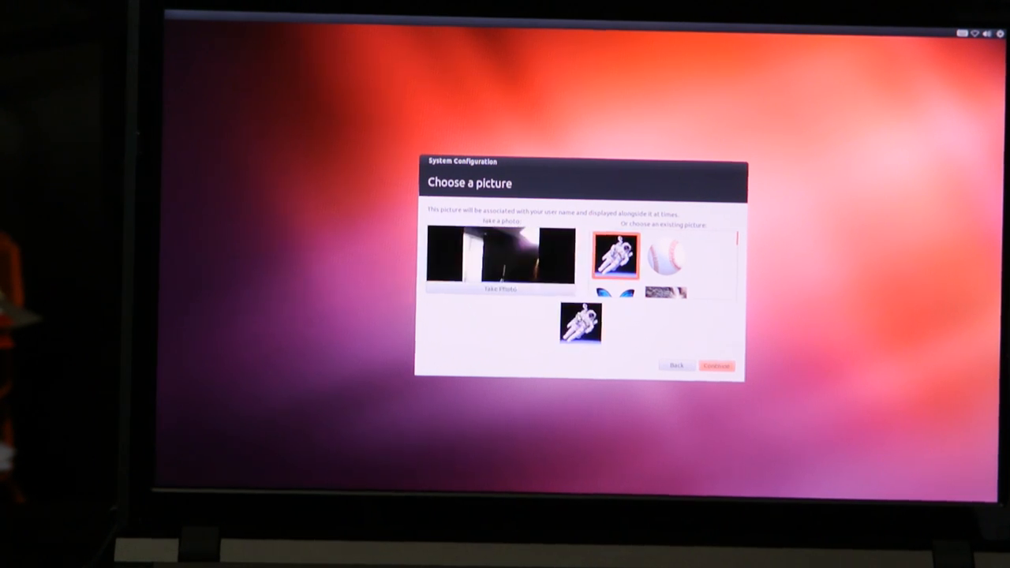
Step: Choose the eye close-up avatar to finish setup, then enter 'password' at the login screen
{"action": "left_click", "coordinate": [666, 266]}
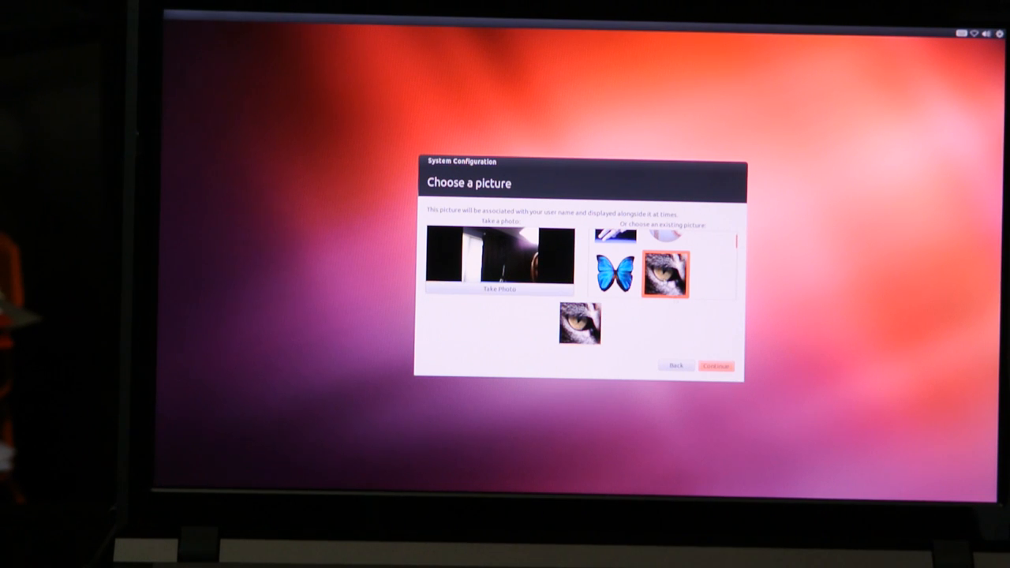
{"action": "left_click", "coordinate": [713, 366]}
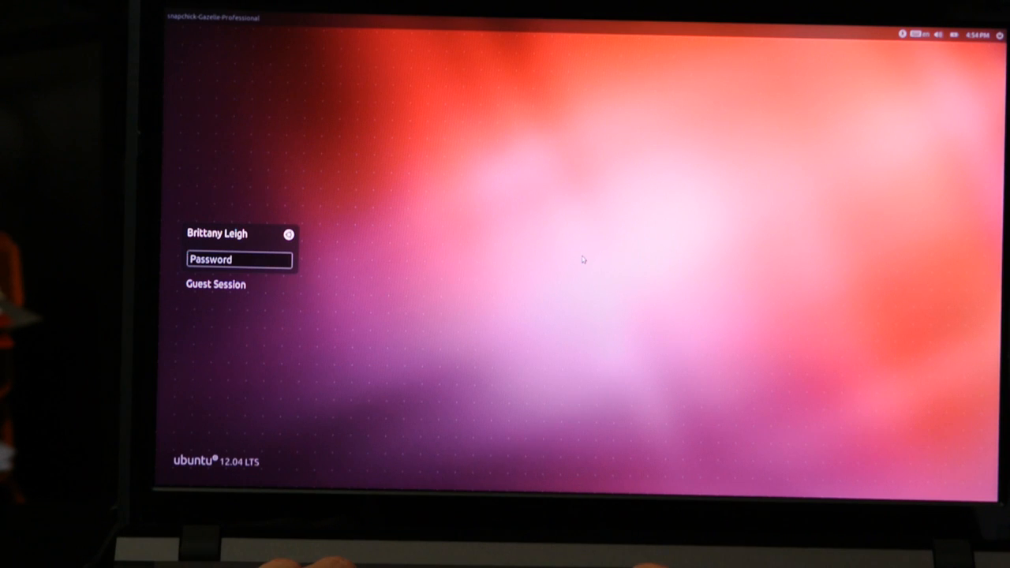
{"action": "type", "text": "password"}
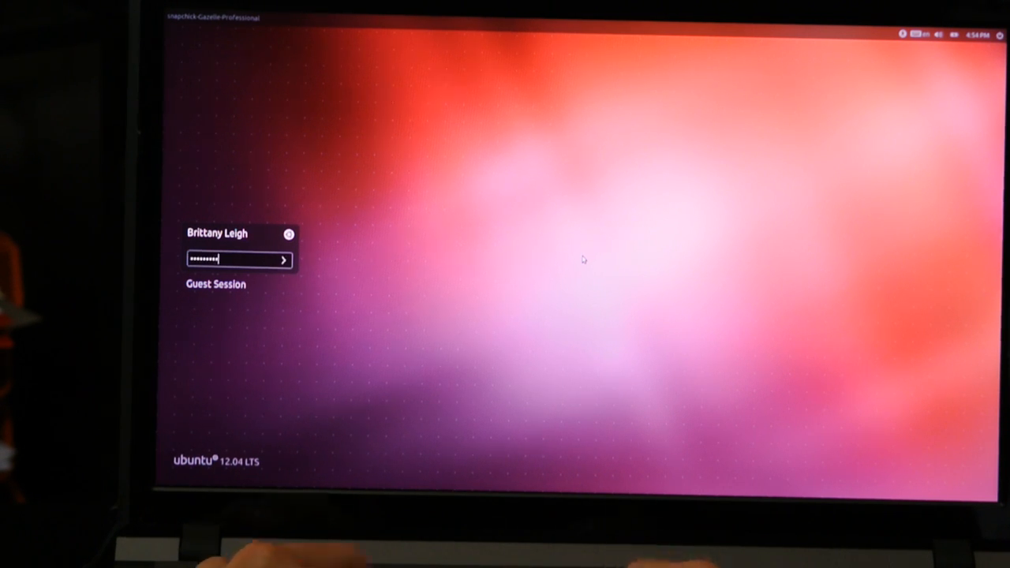